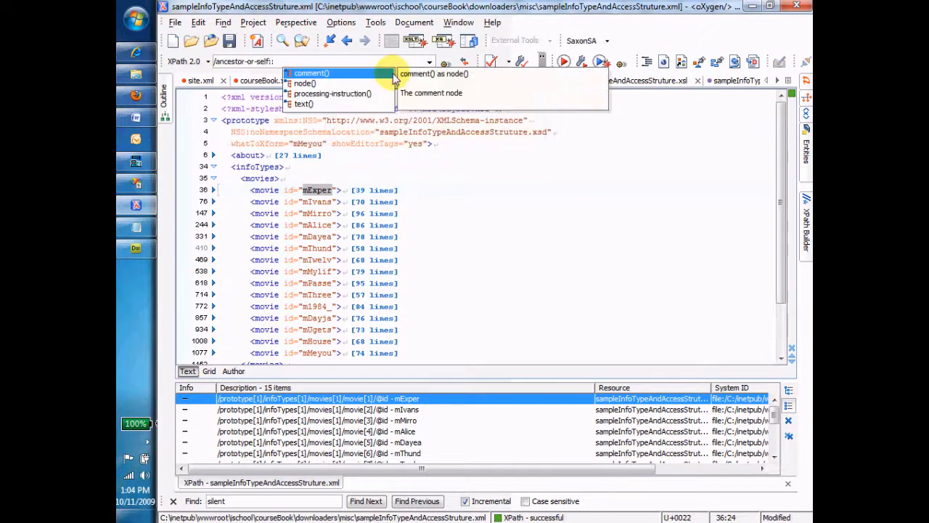
mouse_move(304, 104)
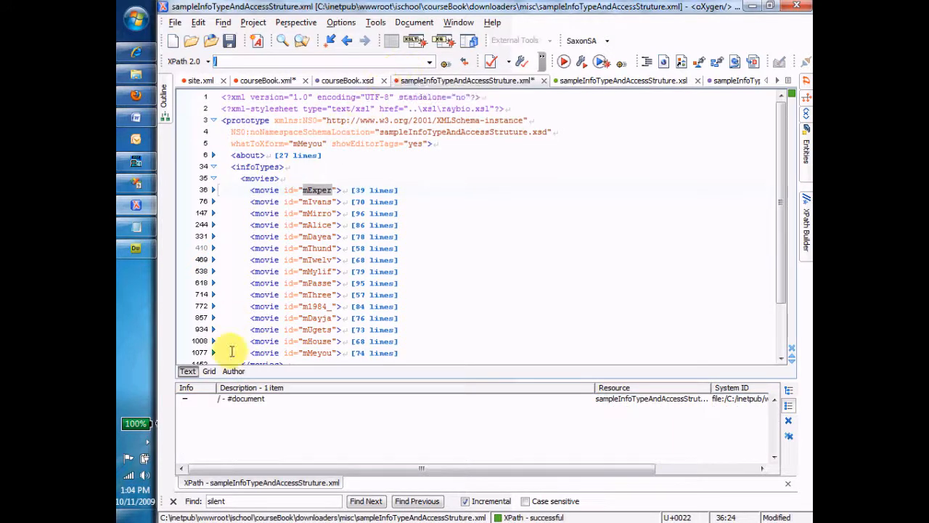
- Show the #document result of XPath / in the editor
click(242, 399)
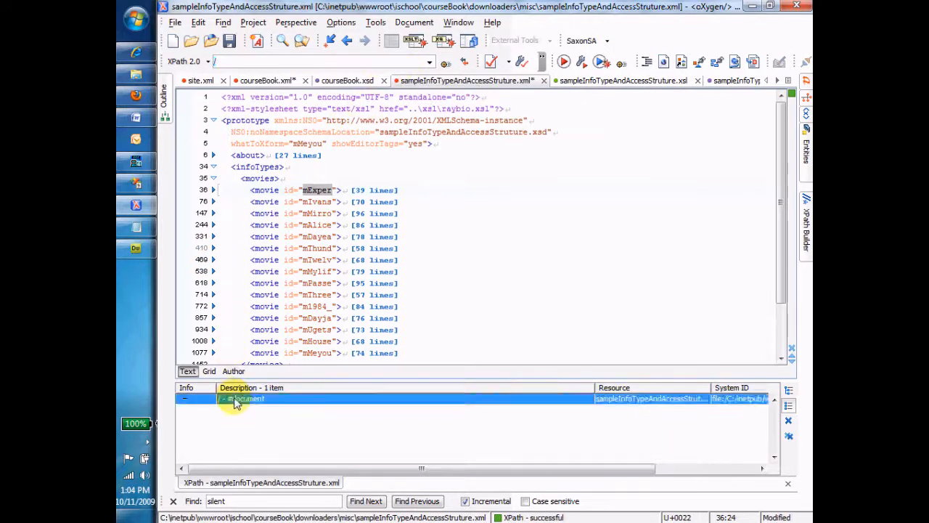
mouse_move(717, 221)
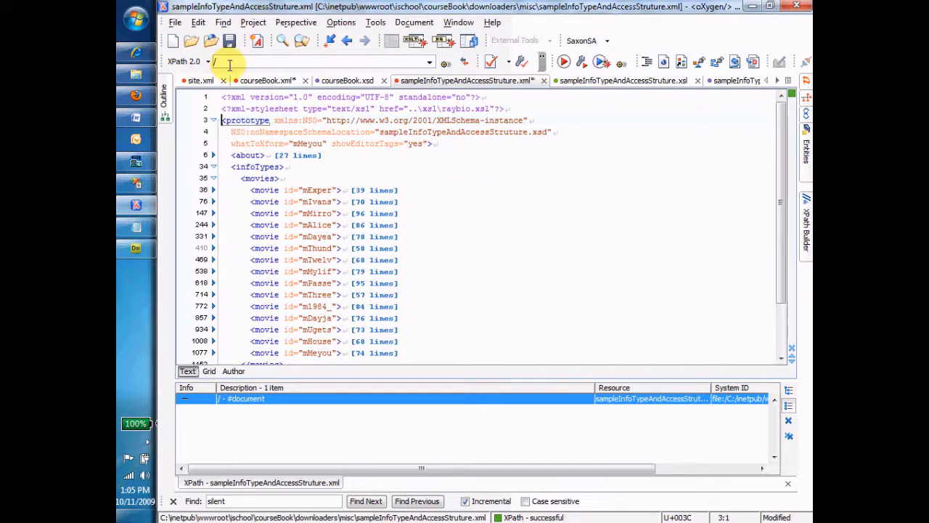
click(265, 79)
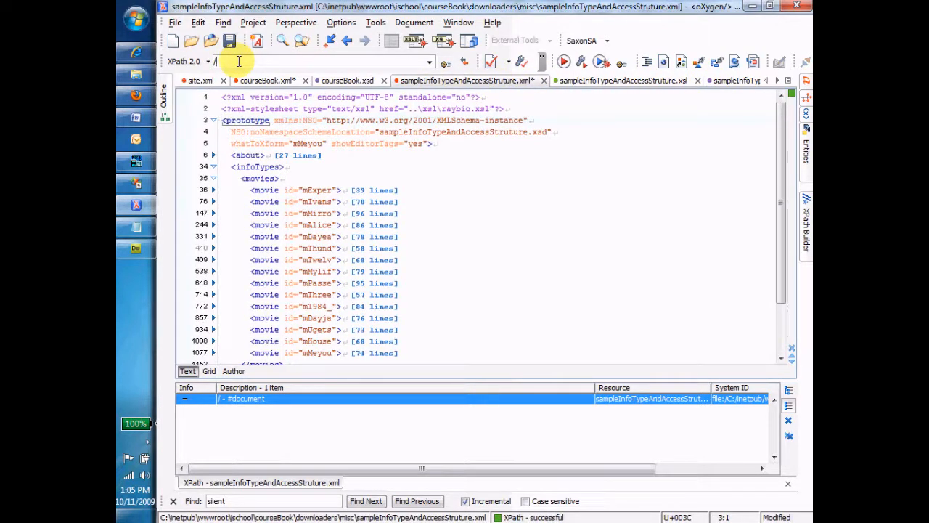
- Evaluate /prototype and view the prototype element, then extend the expression to /prototype/*
text(prototype)
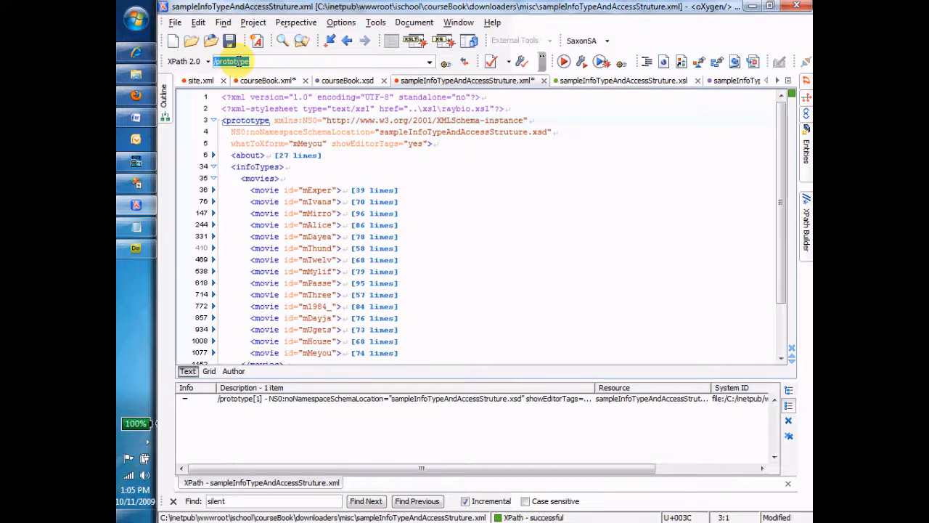
click(283, 399)
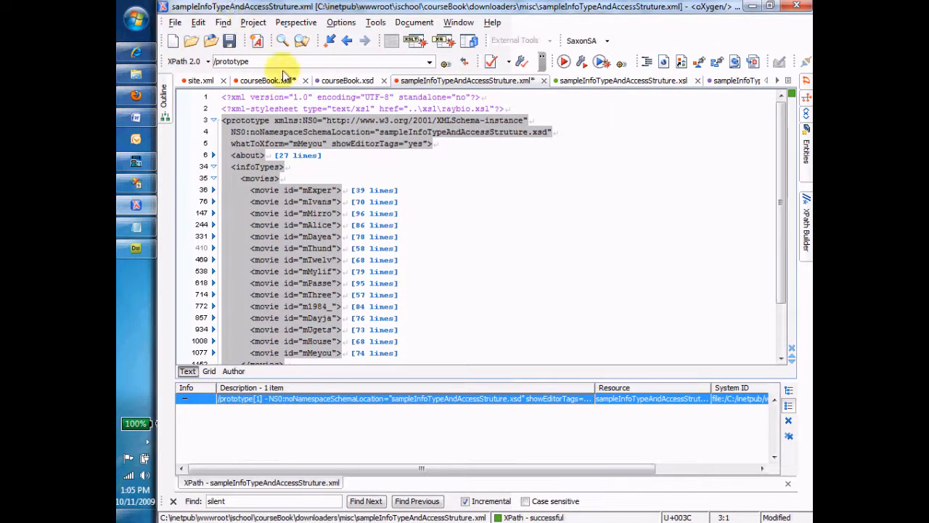
text(/)
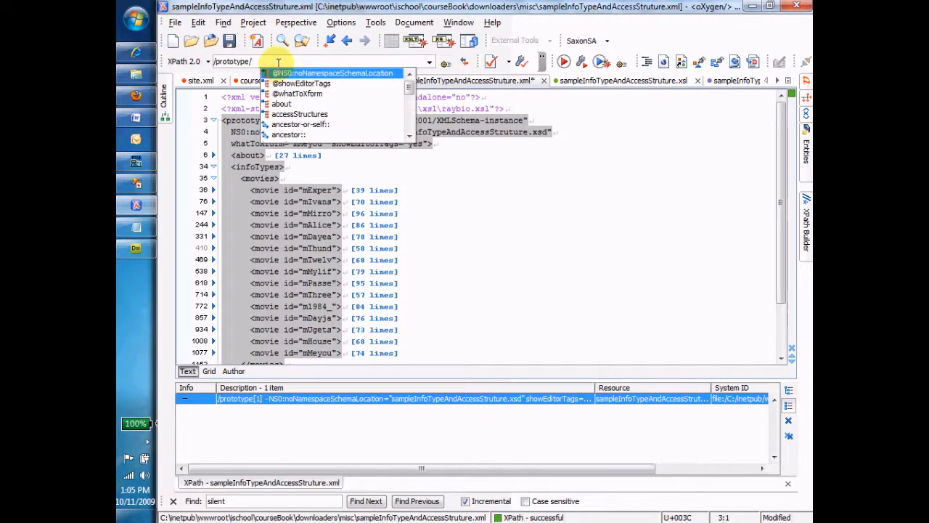
mouse_move(288, 58)
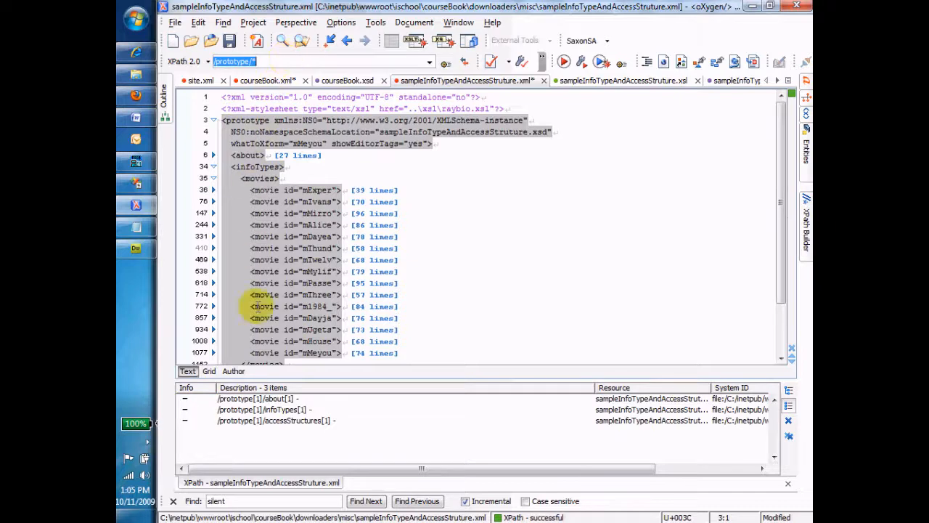
- Inspect the about, infoTypes and accessStructures results in the document
click(256, 399)
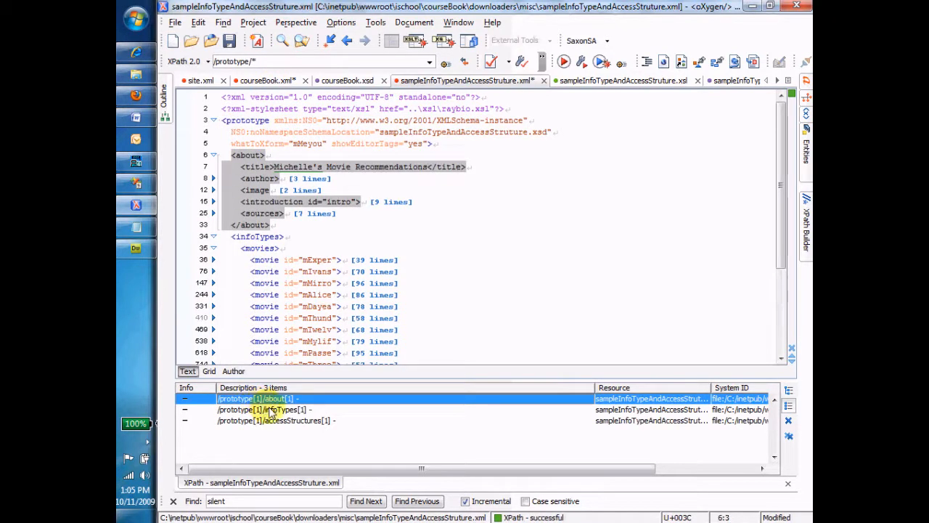
click(276, 409)
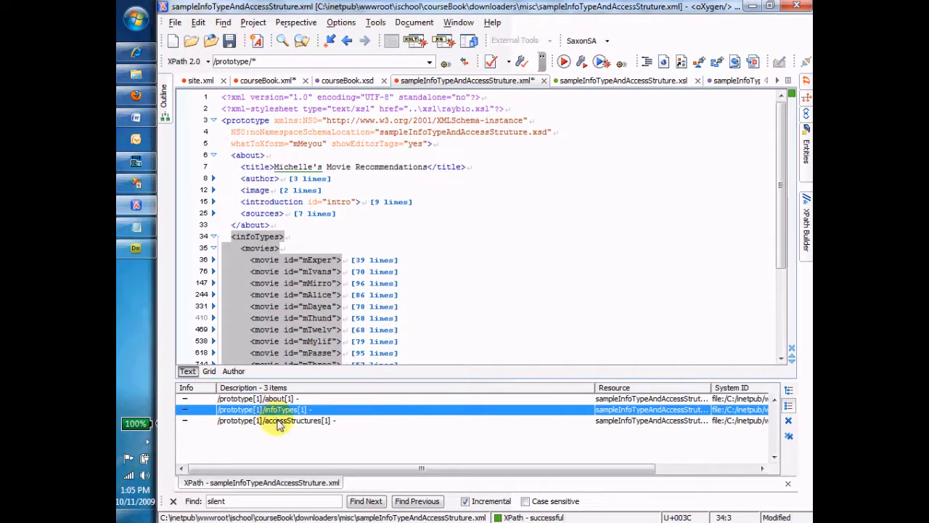
click(276, 421)
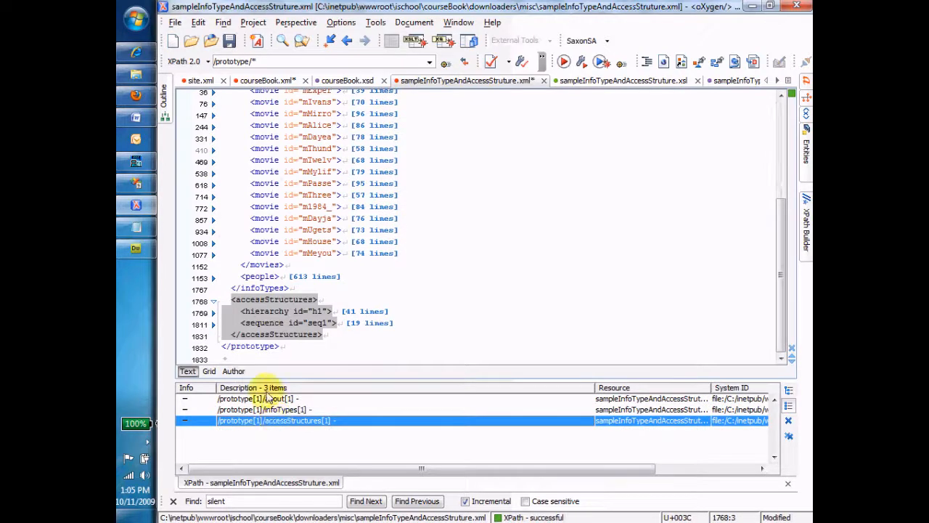
click(254, 398)
text(/*)
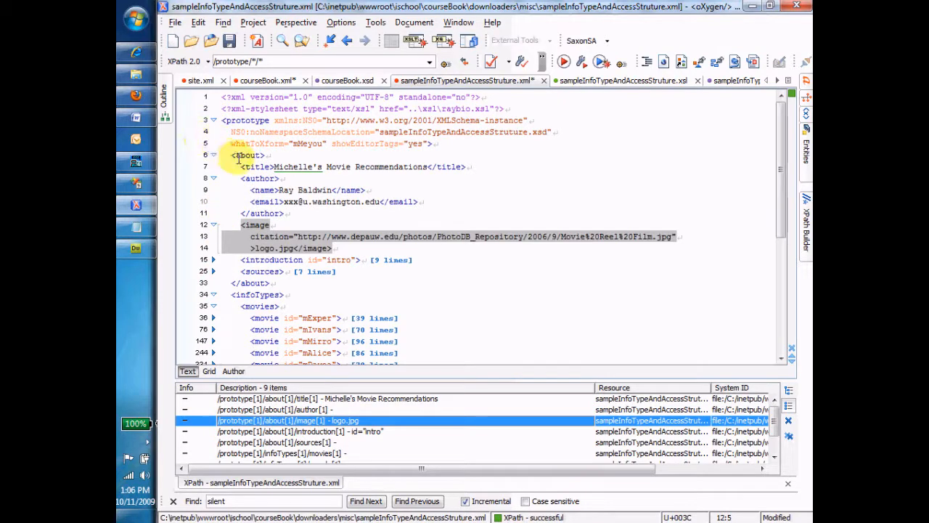
- Jump to the title, author and image grandchild results inside about
click(327, 398)
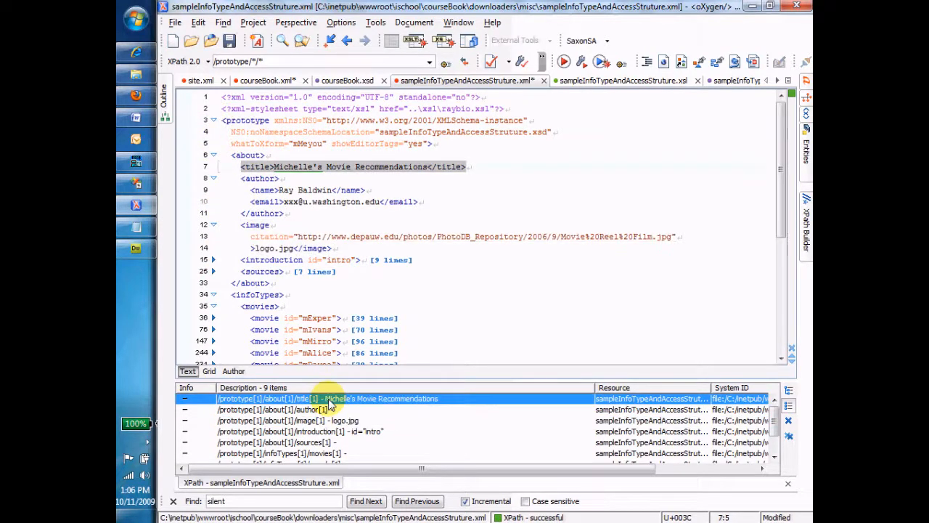
click(305, 409)
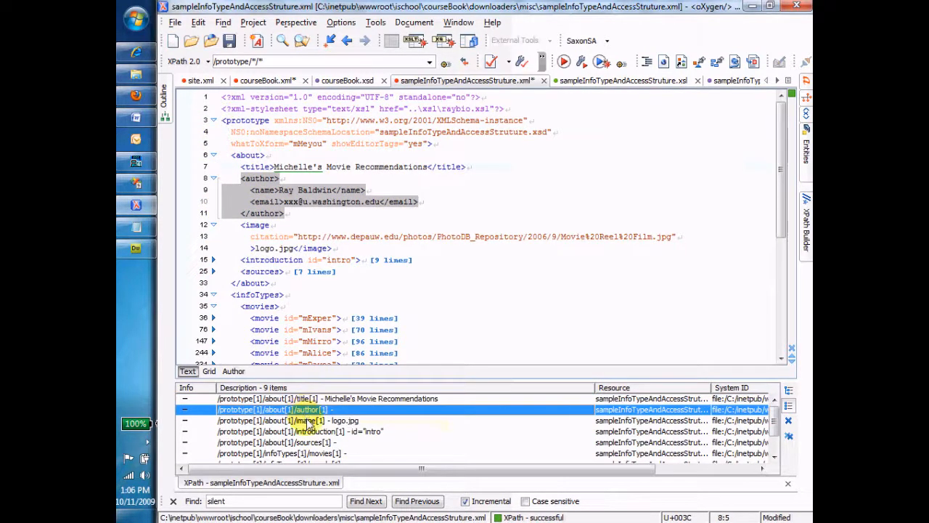
click(312, 420)
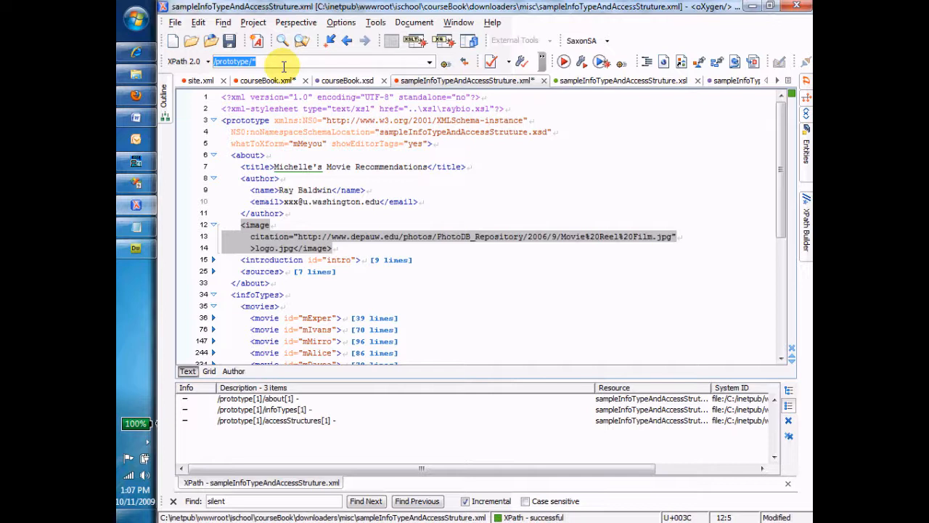
mouse_move(267, 79)
text(/*/@*)
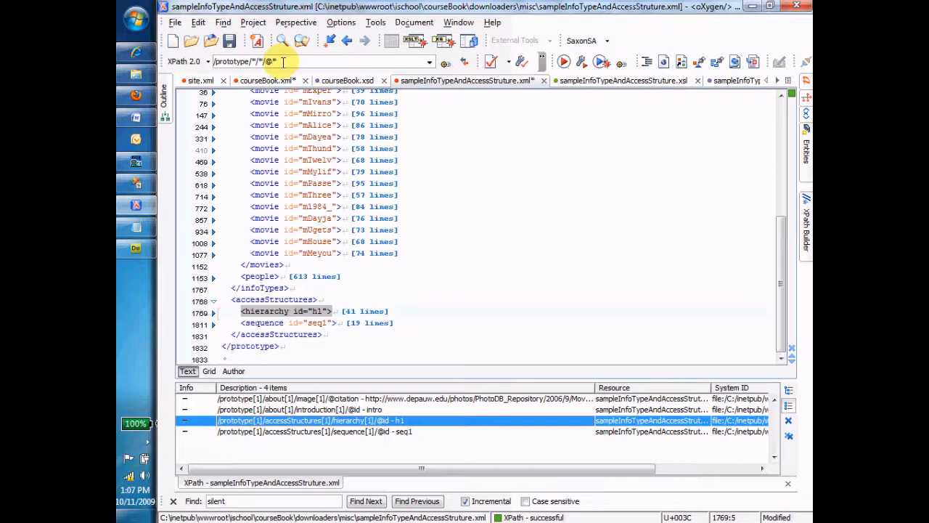
click(264, 79)
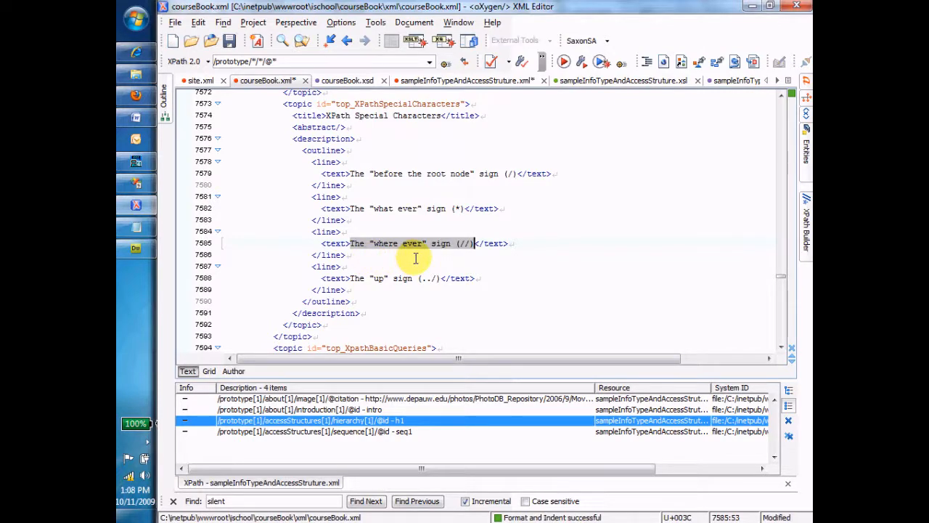
mouse_move(414, 201)
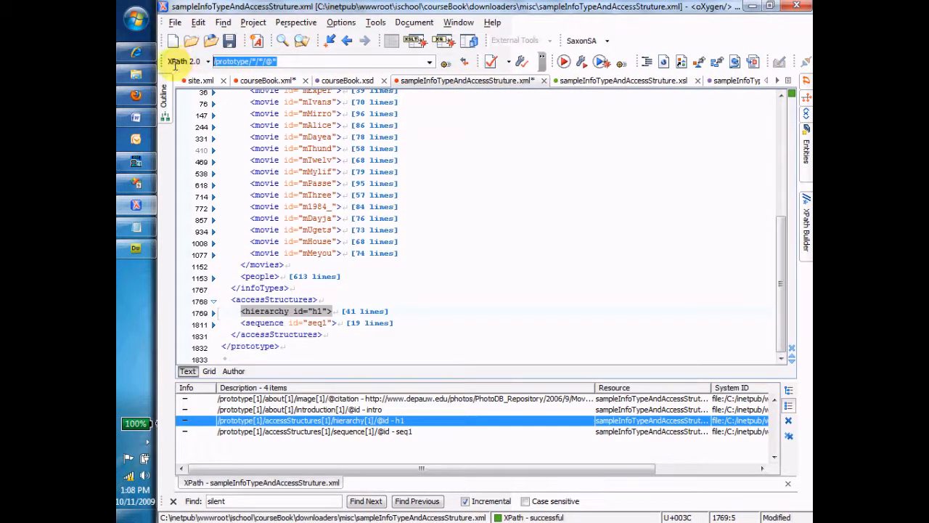
- Run //movie and show the first of fifteen movies, mExper, in the editor
text(//movie)
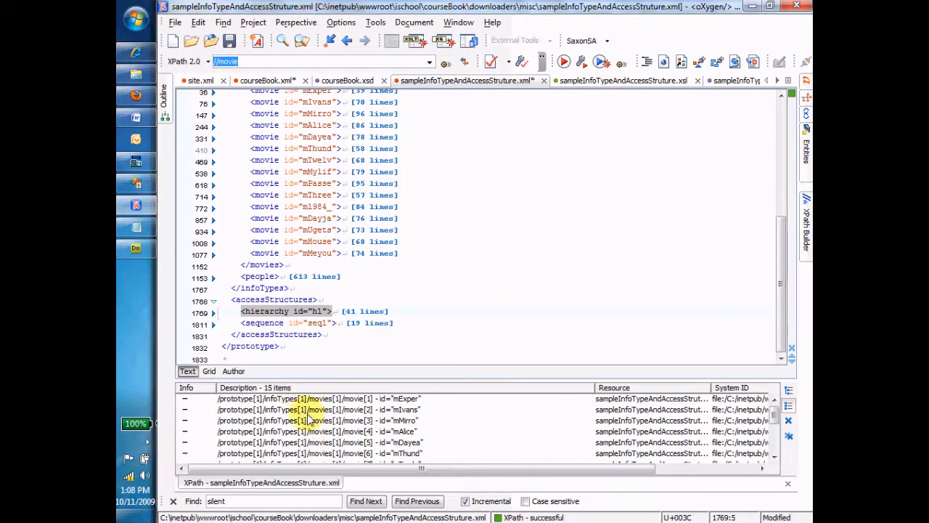
click(319, 408)
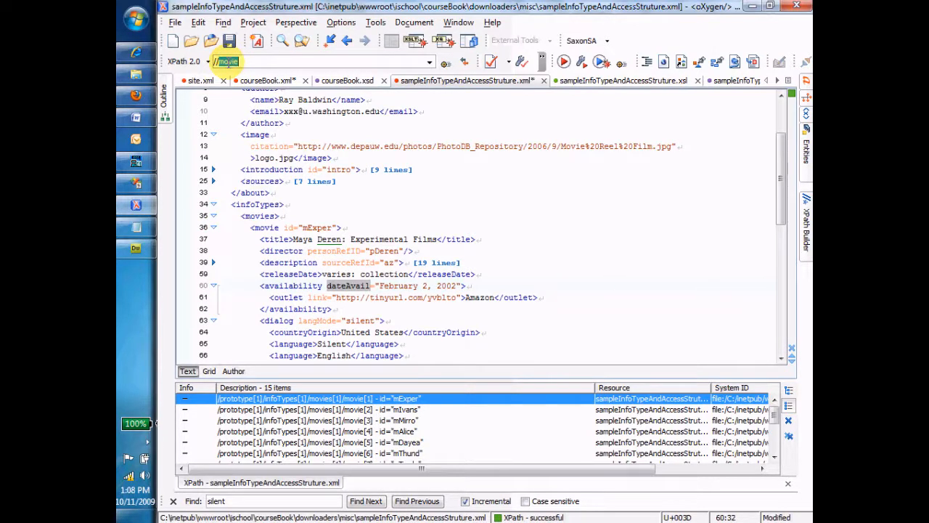
text(//@dateAvail)
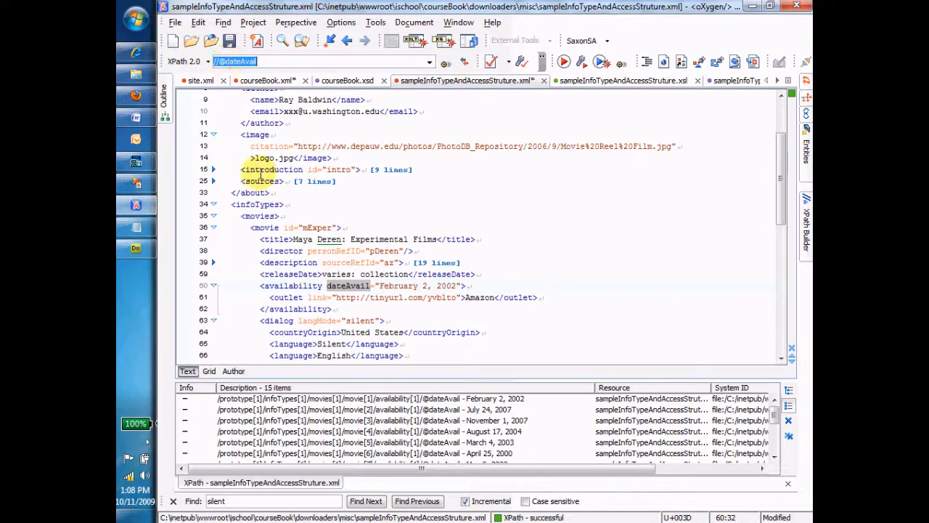
click(362, 420)
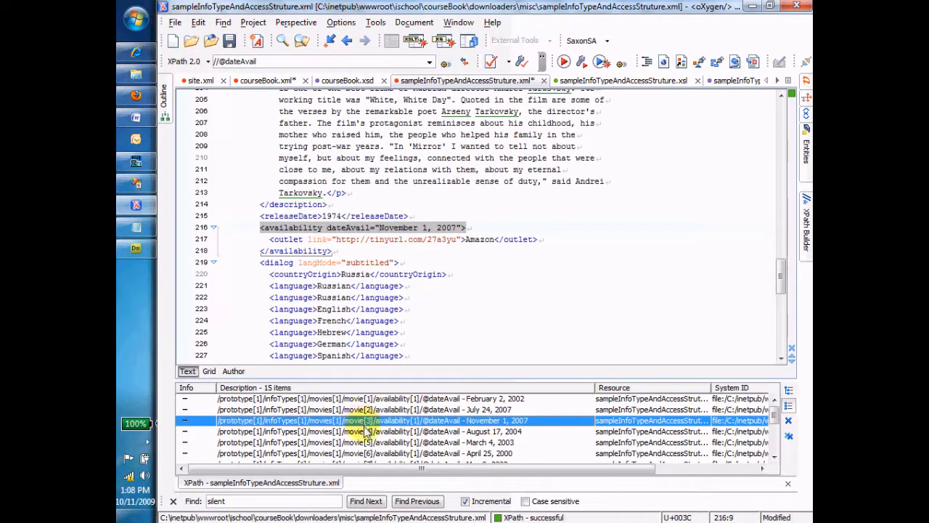
click(362, 431)
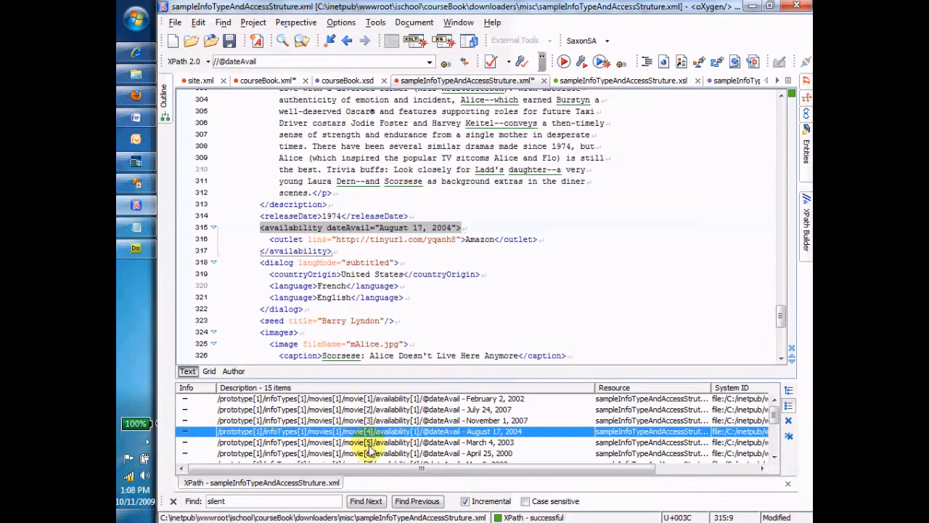
click(370, 453)
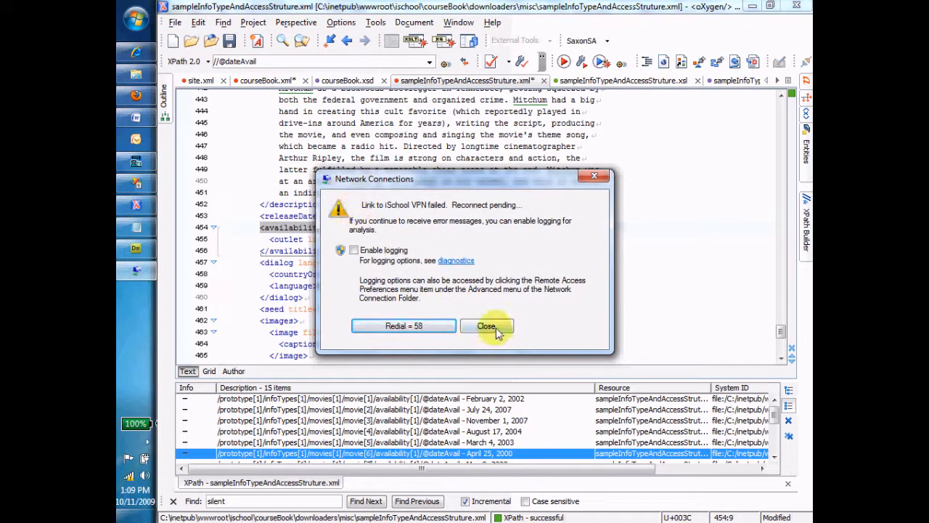
- Close the VPN reconnection error in the Network Connections dialog
click(487, 325)
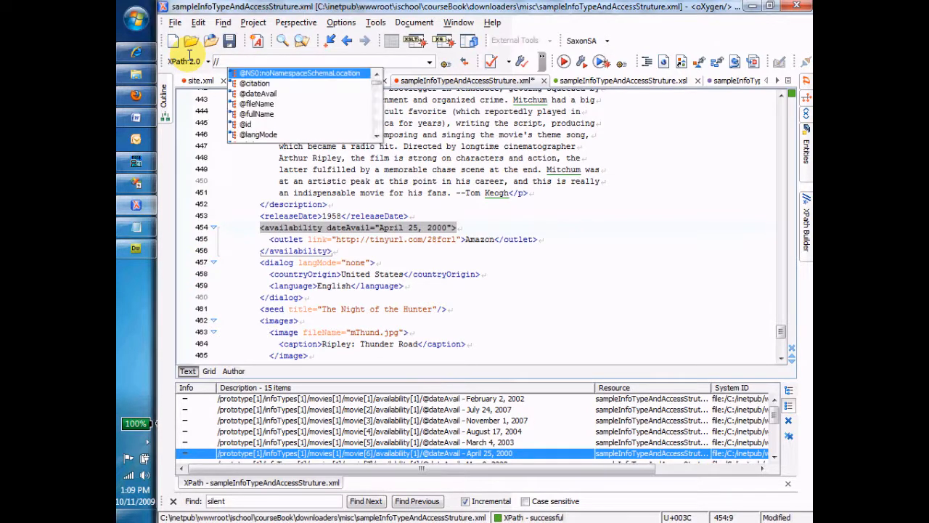
- Complete the XPath to //availability and list its fifteen elements with dateAvail values
text(mo)
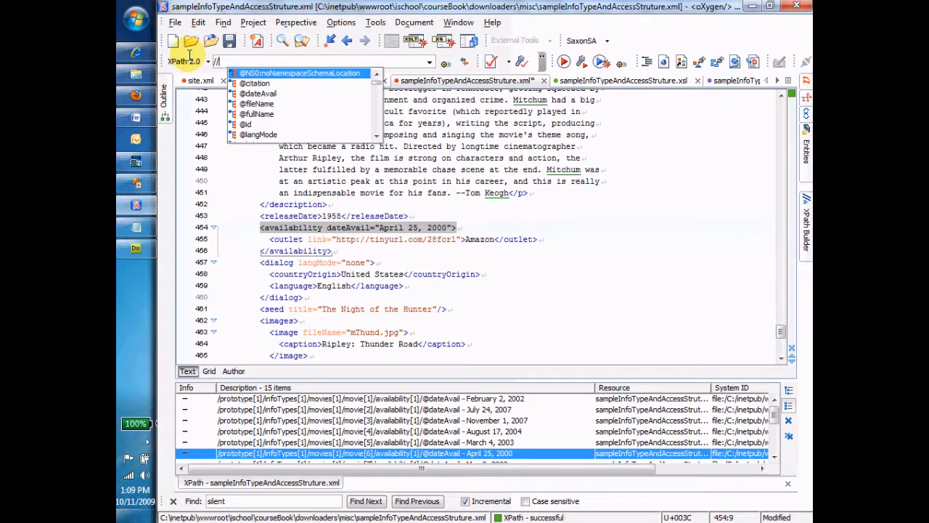
text(availability)
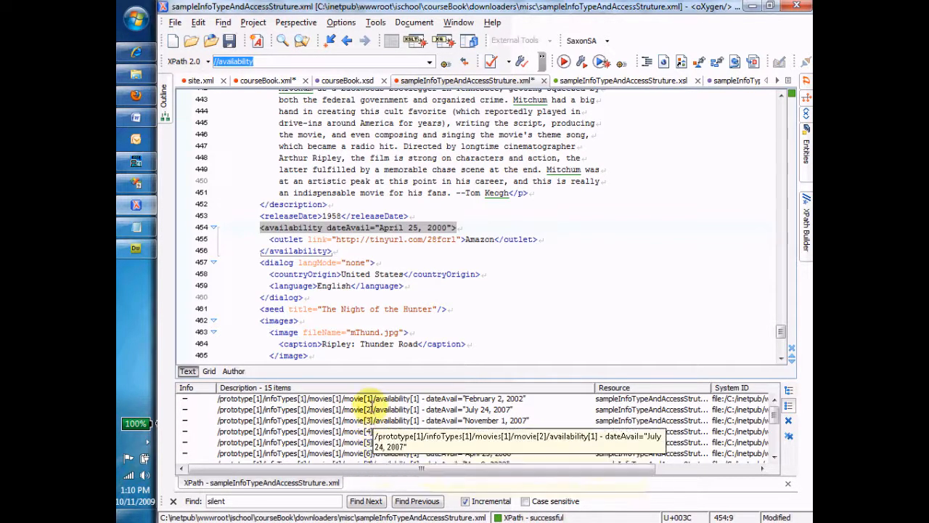
mouse_move(355, 420)
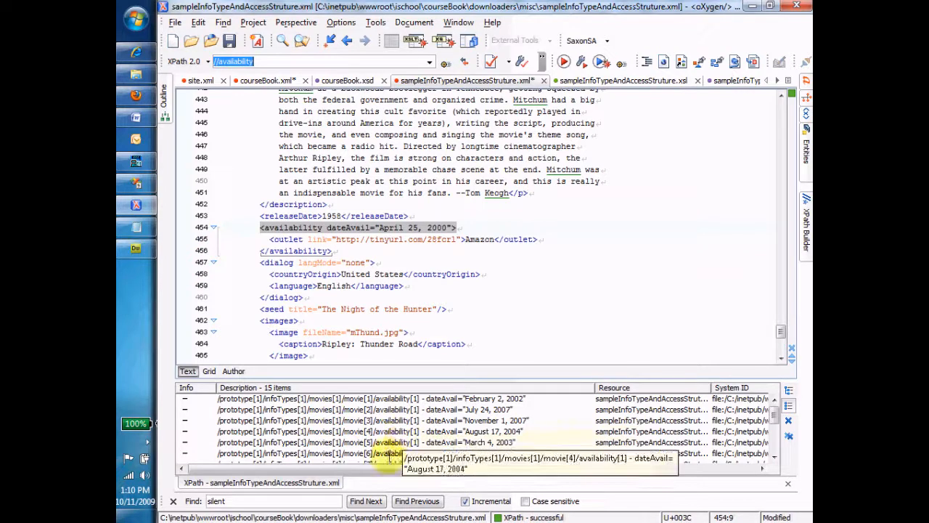
mouse_move(358, 201)
text(../)
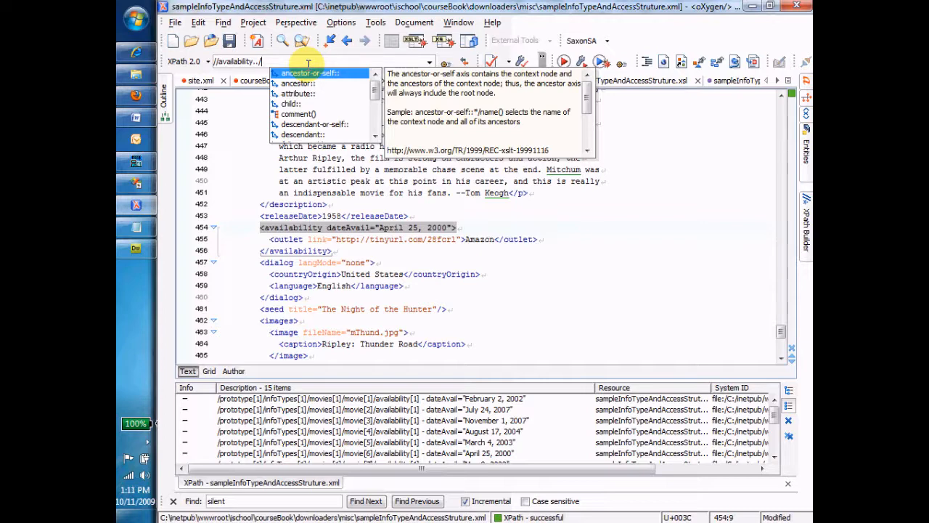
mouse_move(381, 397)
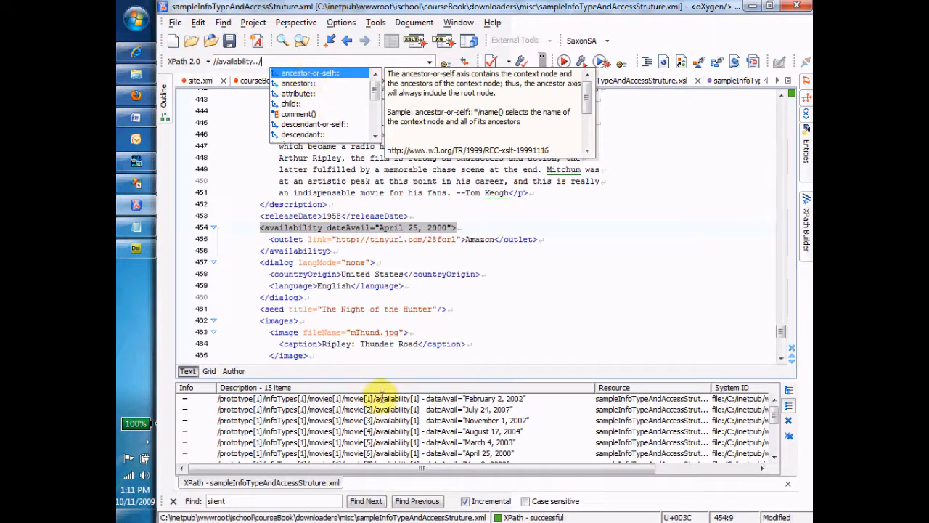